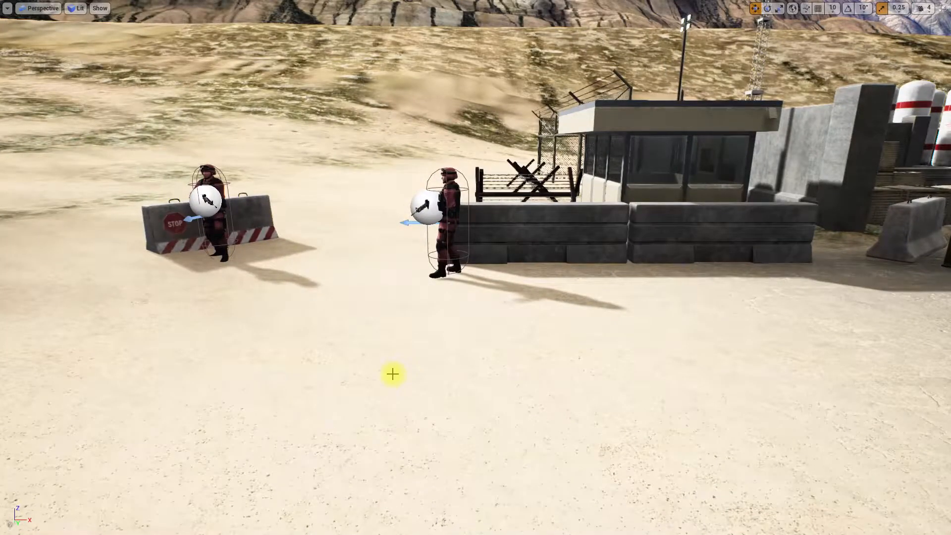
{"action": "mouse_move", "coordinate": [278, 393]}
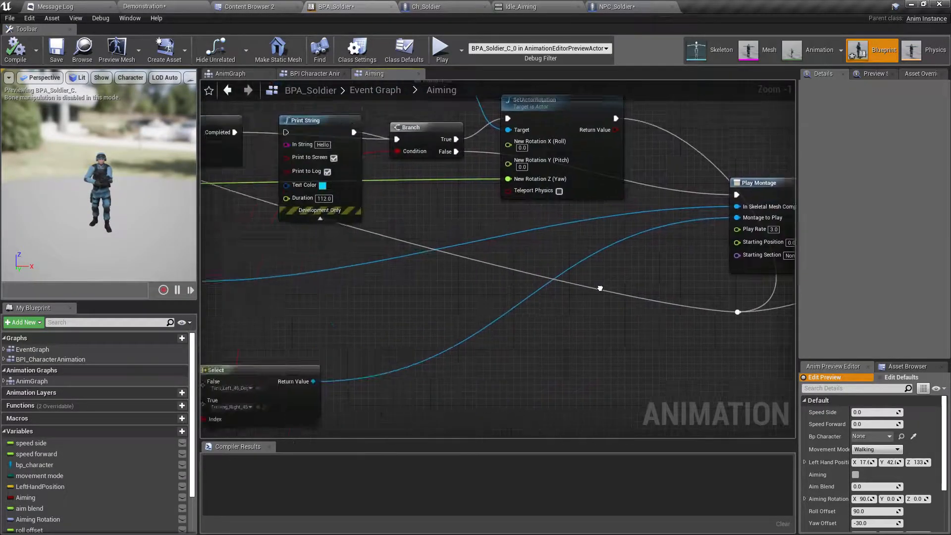
Stop the play session and open BPA_Soldier's Aiming graph.
{"action": "scroll", "scroll_direction": "down", "scroll_amount": 3}
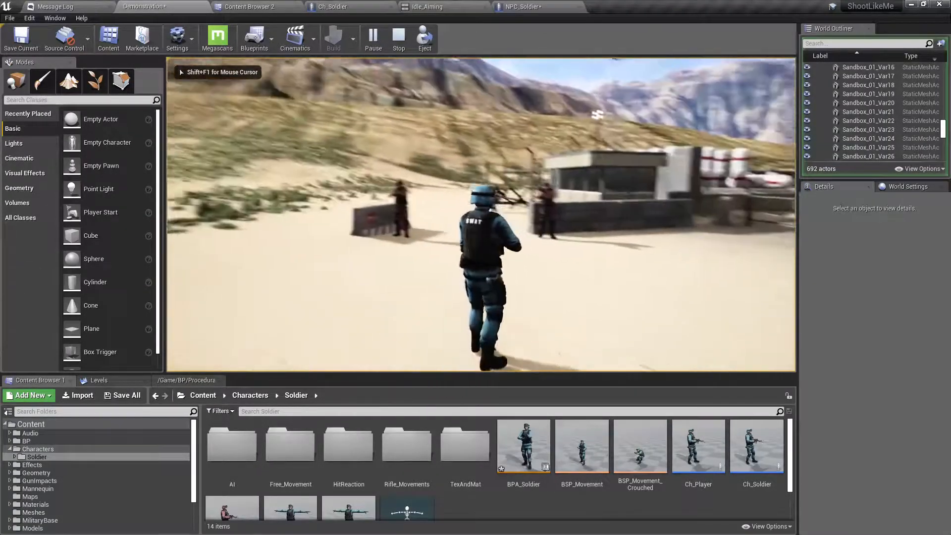
{"action": "left_click", "coordinate": [399, 38]}
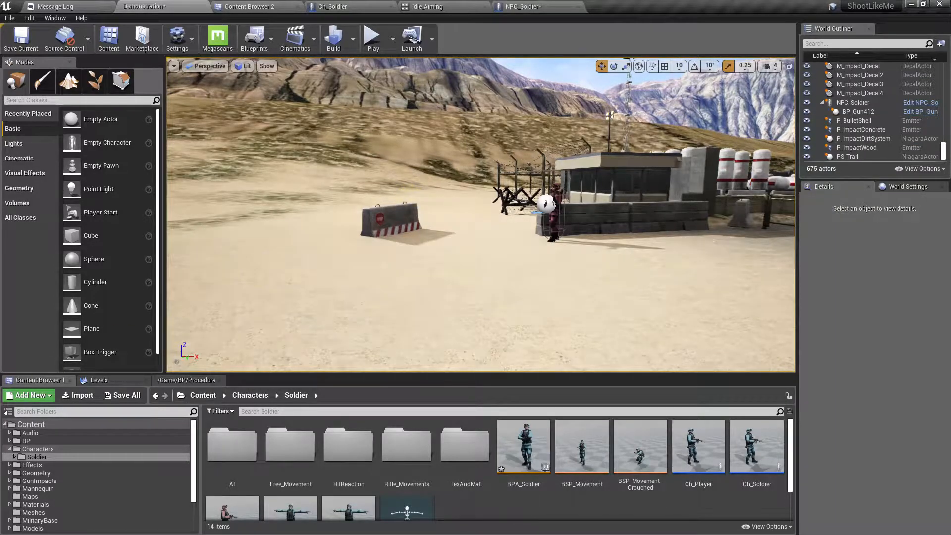
{"action": "double_click", "coordinate": [523, 446]}
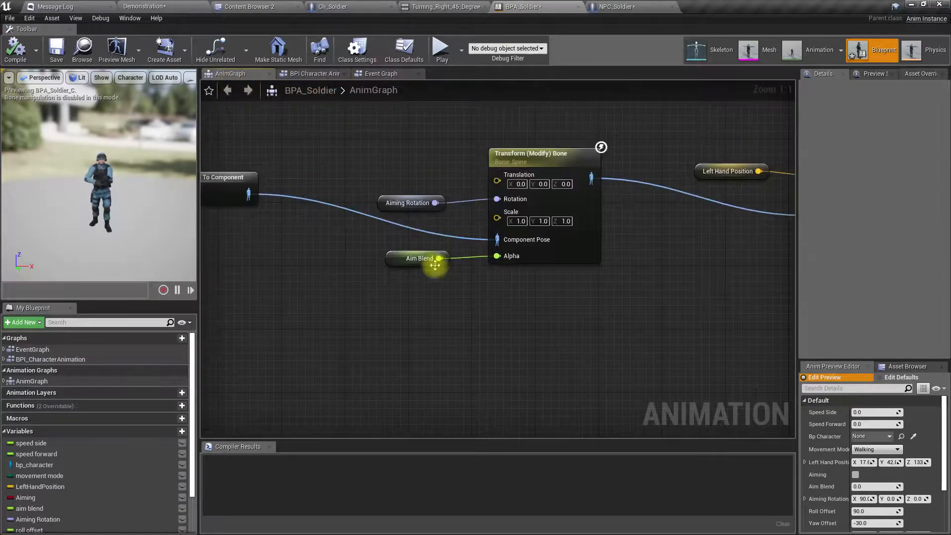
{"action": "scroll", "scroll_direction": "down", "scroll_amount": 3}
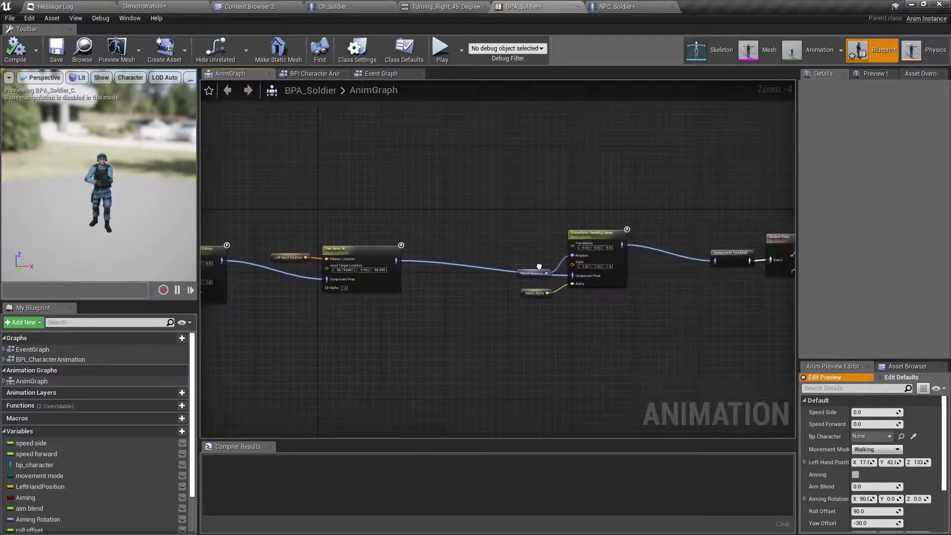
{"action": "left_click", "coordinate": [381, 73]}
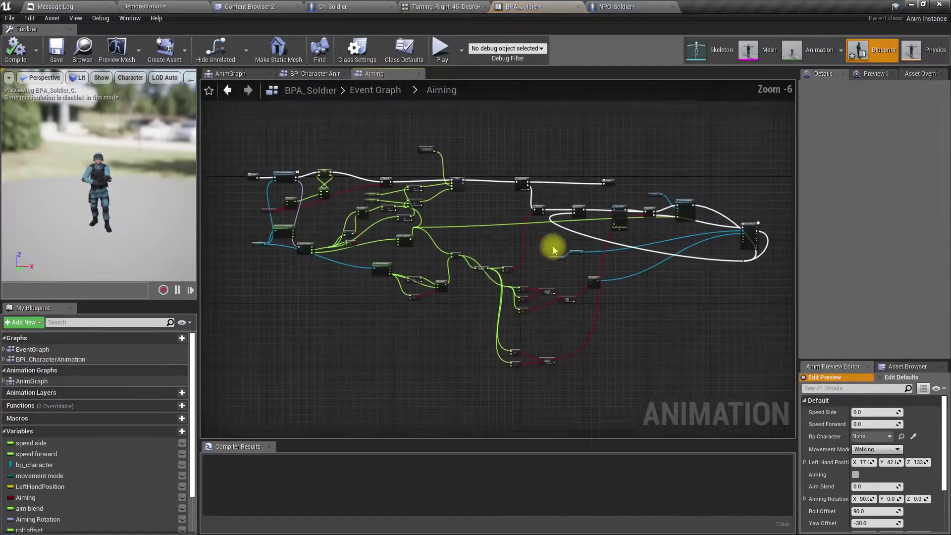
{"action": "scroll", "scroll_direction": "up", "scroll_amount": 3}
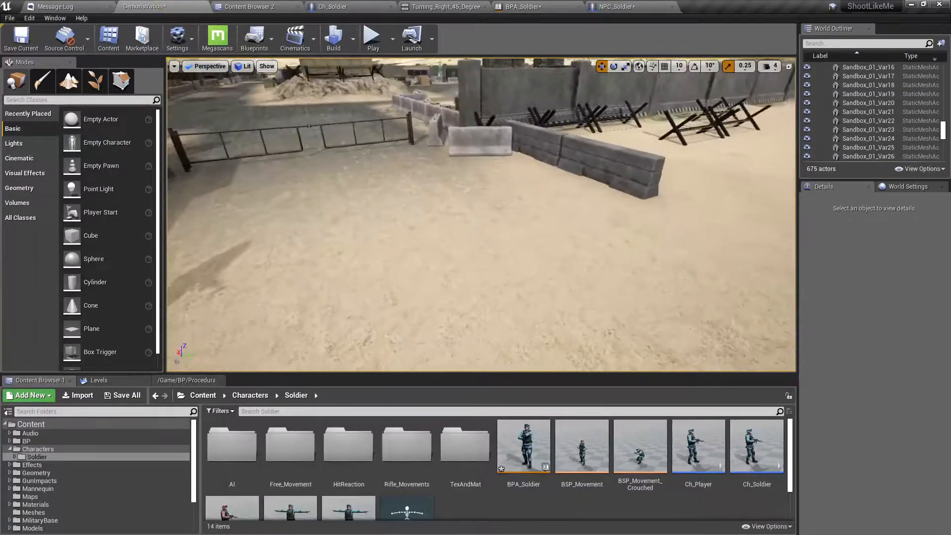
{"action": "key", "text": "F11"}
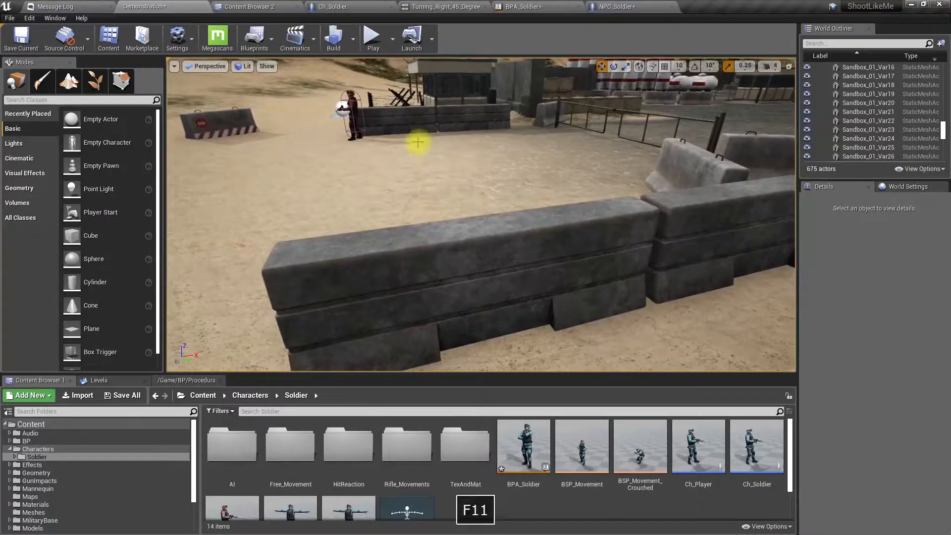
{"action": "key", "text": "F11"}
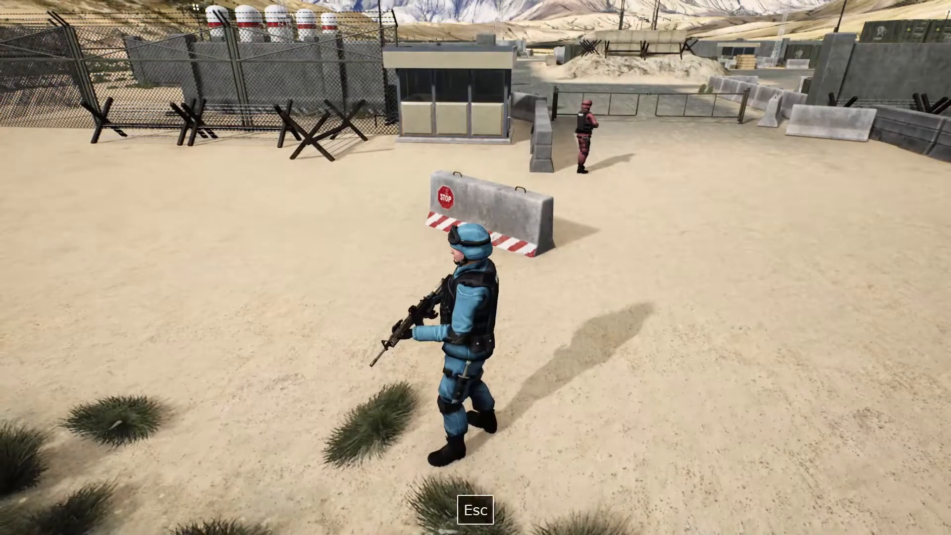
{"action": "key", "text": "Escape"}
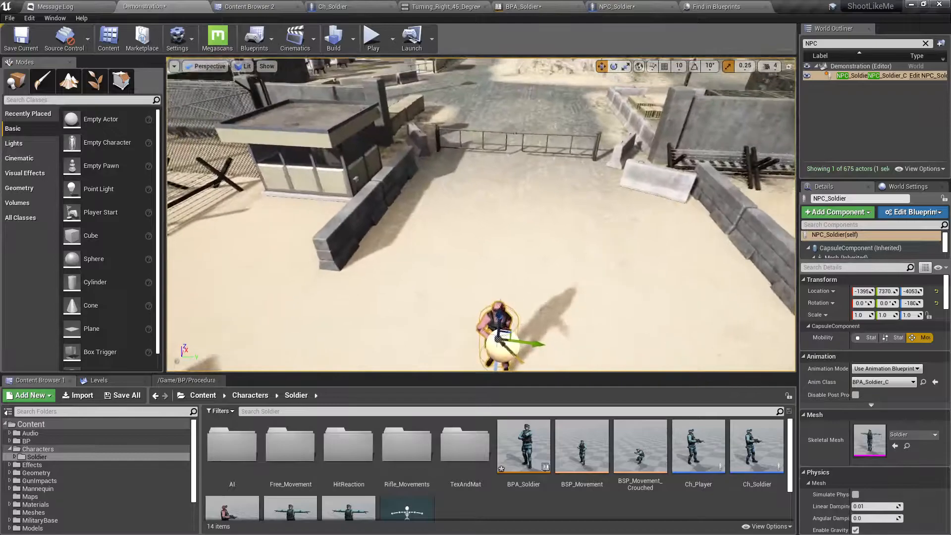
{"action": "key", "text": "Alt+P"}
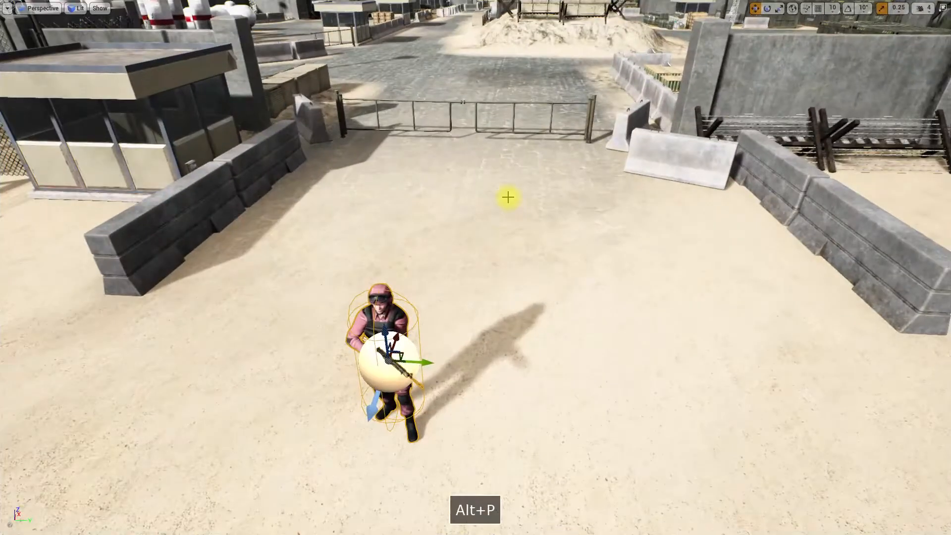
{"action": "key", "text": "alt+p"}
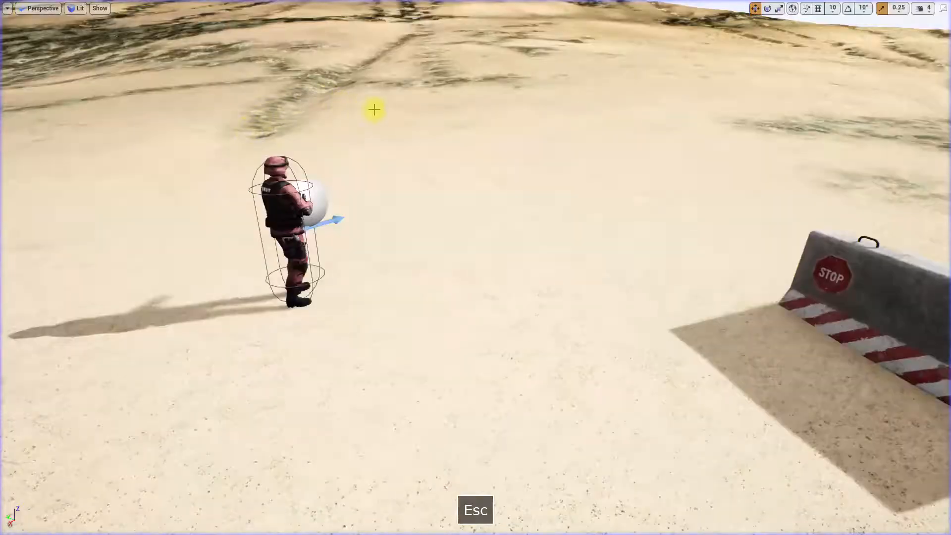
{"action": "key", "text": "F11"}
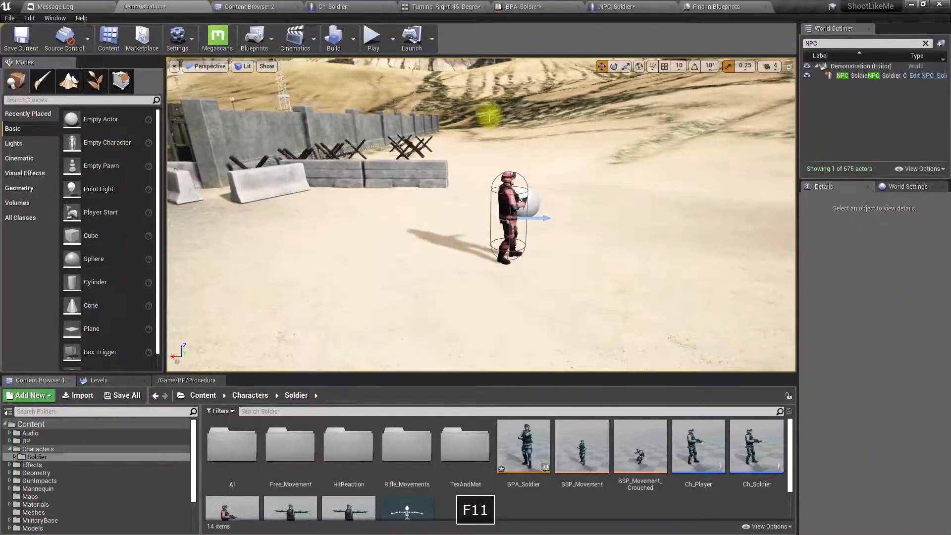
{"action": "left_click", "coordinate": [534, 6]}
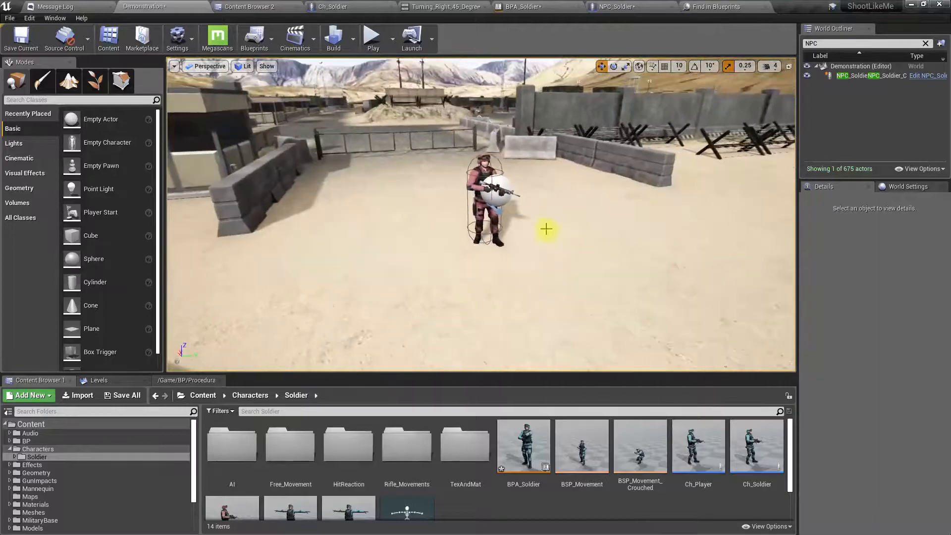
Simulate the level with Alt+P to test the NPC's aiming.
{"action": "key", "text": "alt+p"}
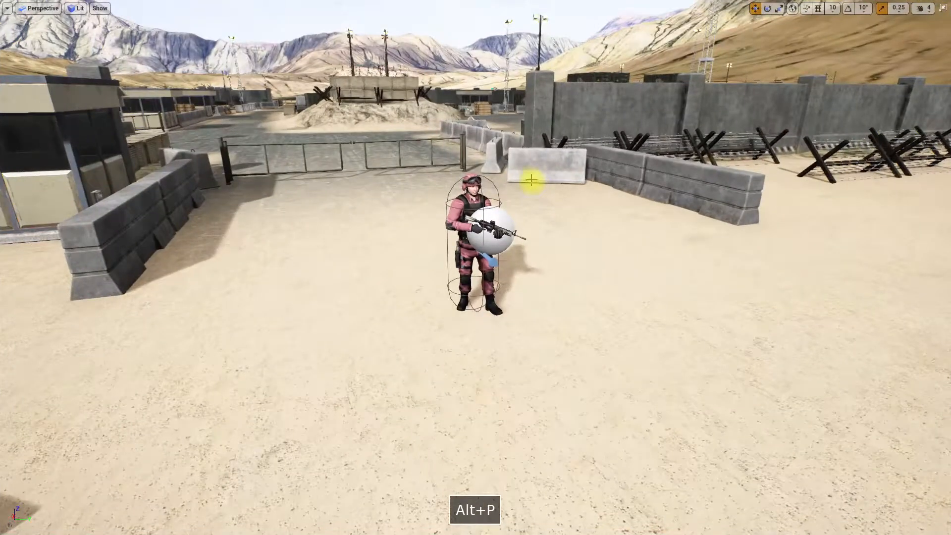
{"action": "key", "text": "alt+p"}
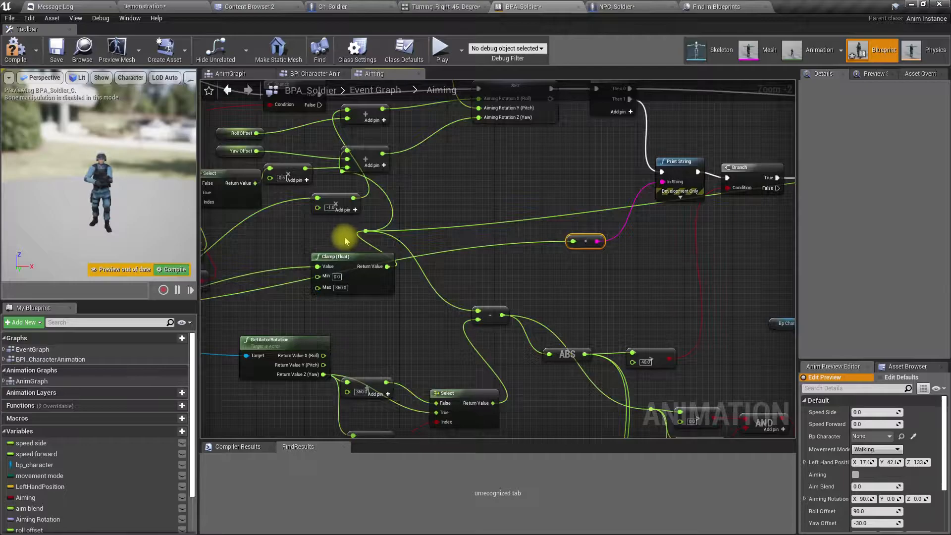
{"action": "mouse_move", "coordinate": [164, 162]}
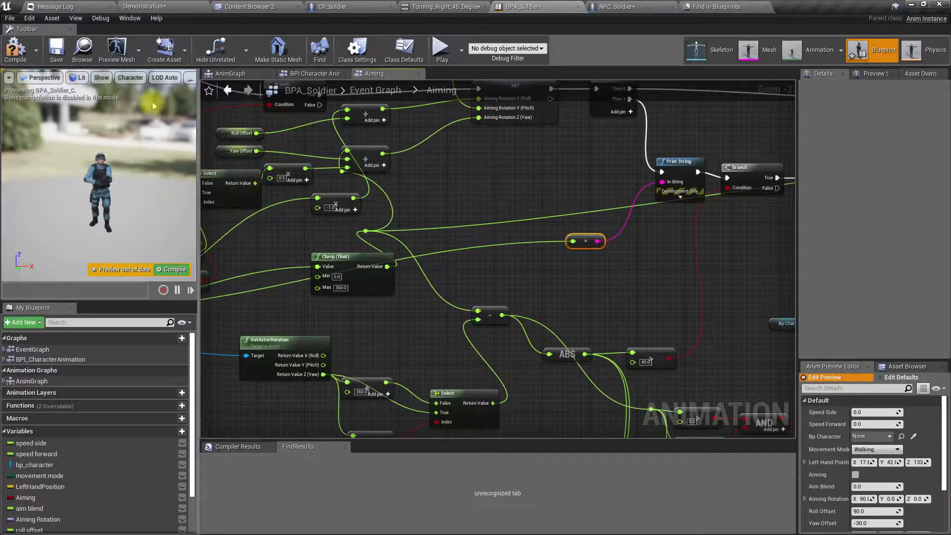
Switch to the Demonstration level tab and start playing the level.
{"action": "left_click", "coordinate": [144, 6]}
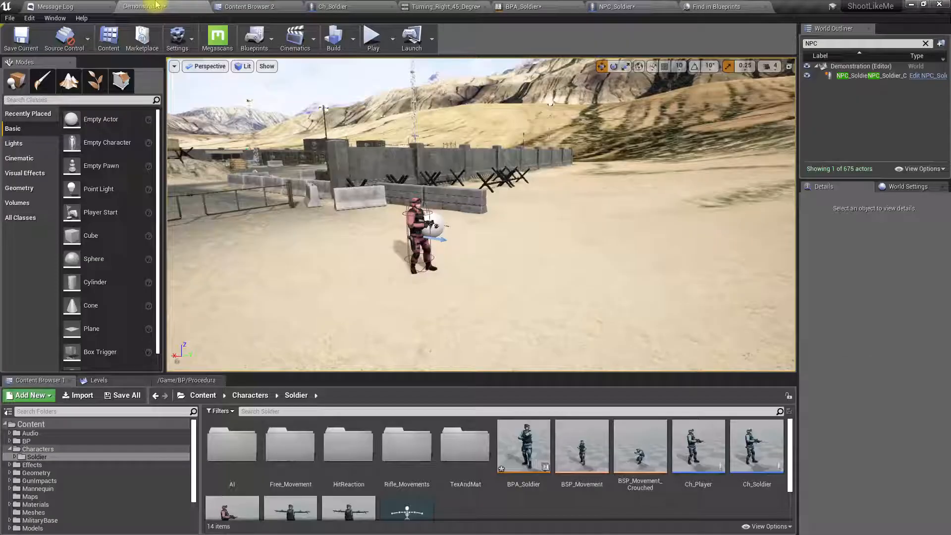
{"action": "mouse_move", "coordinate": [373, 38]}
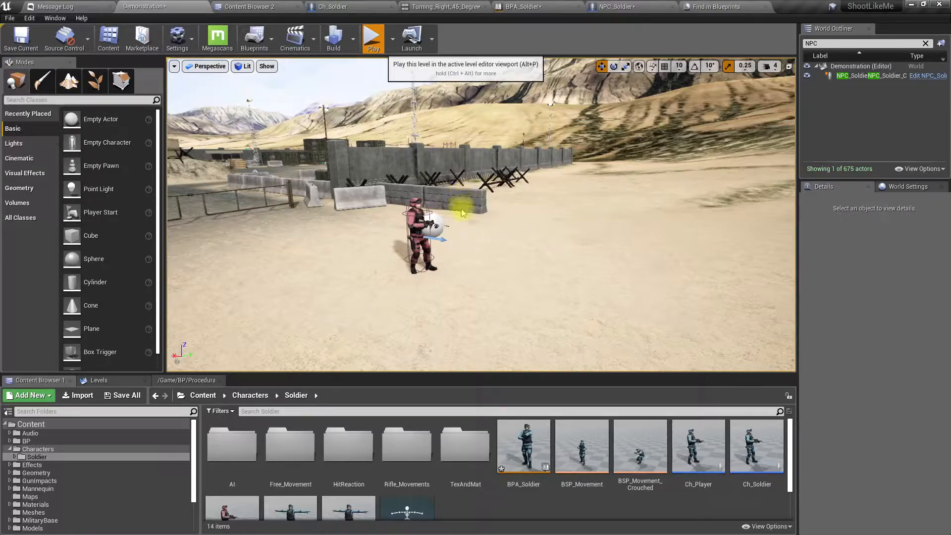
{"action": "left_click", "coordinate": [372, 36]}
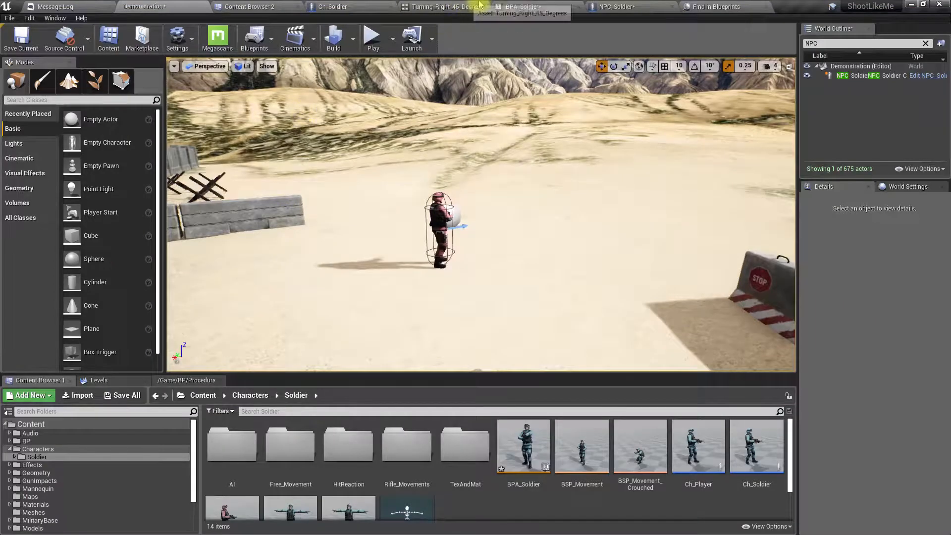
{"action": "left_click", "coordinate": [525, 7]}
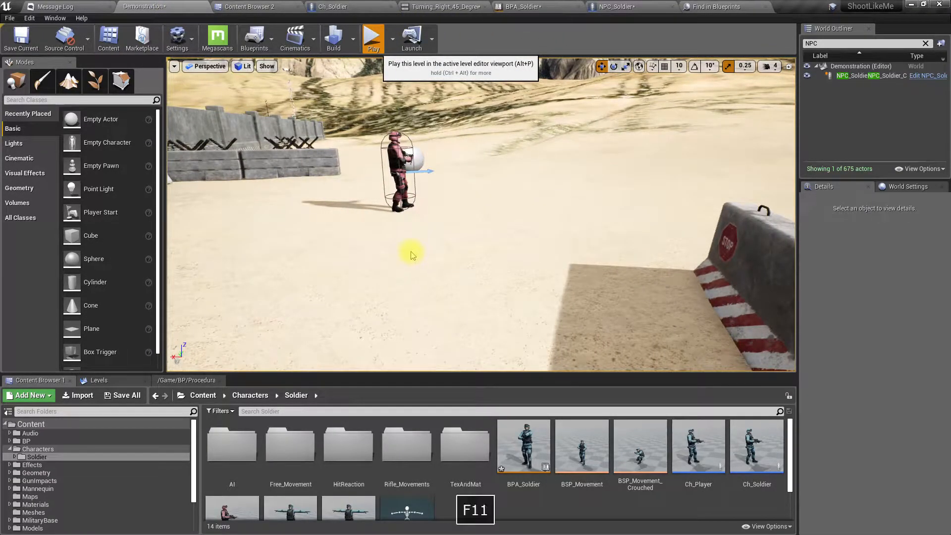
{"action": "mouse_move", "coordinate": [406, 249]}
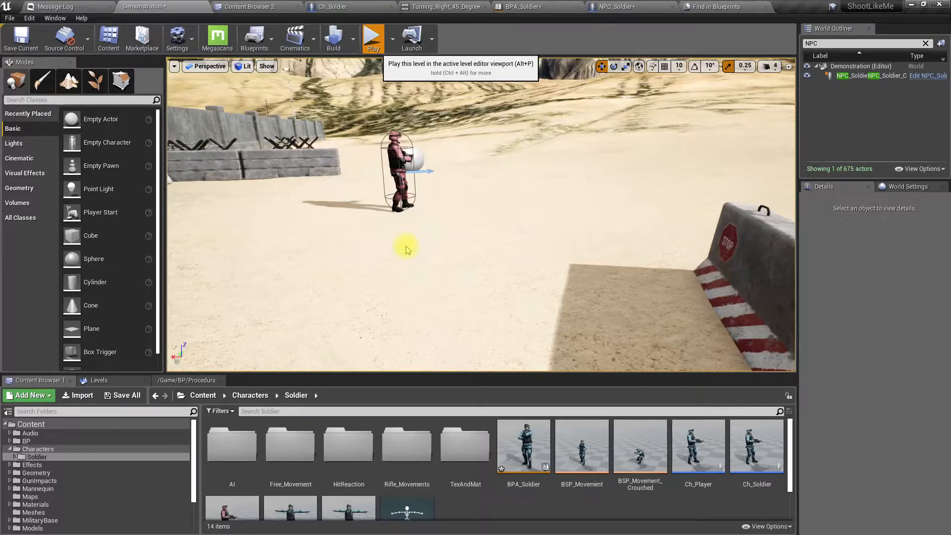
Play the level full screen to watch the NPC aim, then stop.
{"action": "left_click", "coordinate": [372, 37]}
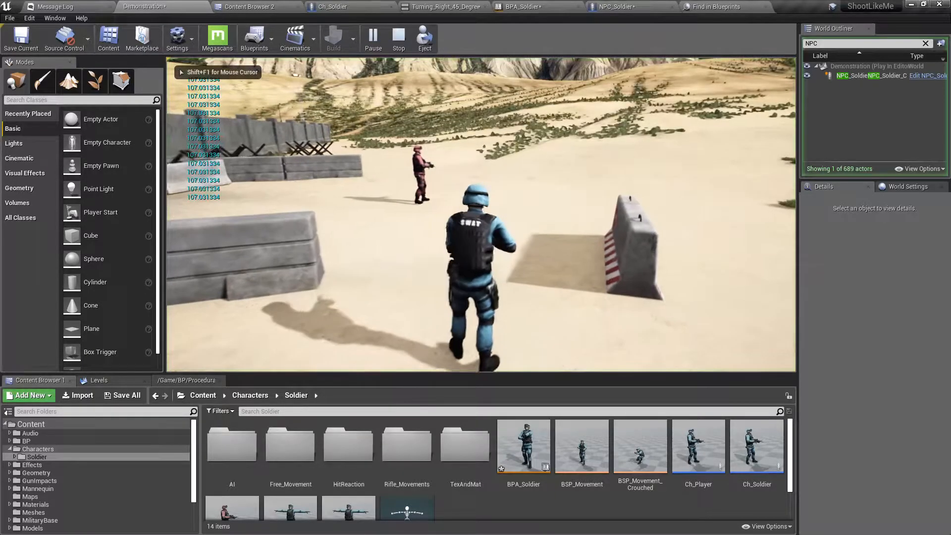
{"action": "key", "text": "F11"}
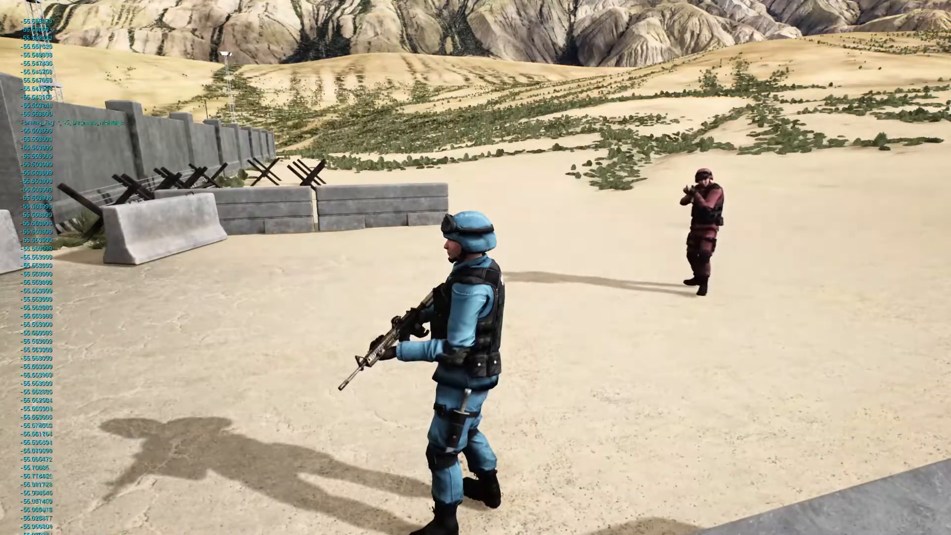
{"action": "mouse_move", "coordinate": [476, 268]}
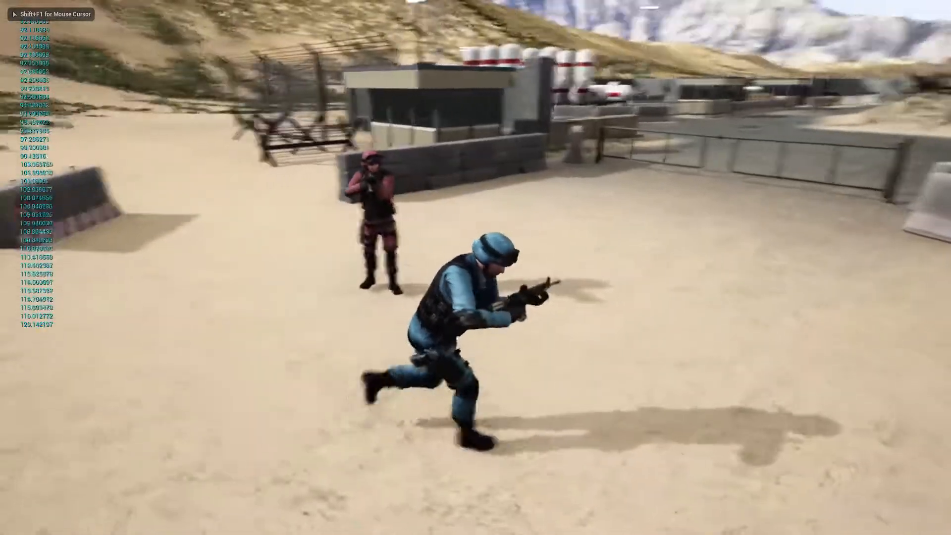
{"action": "mouse_move", "coordinate": [475, 267]}
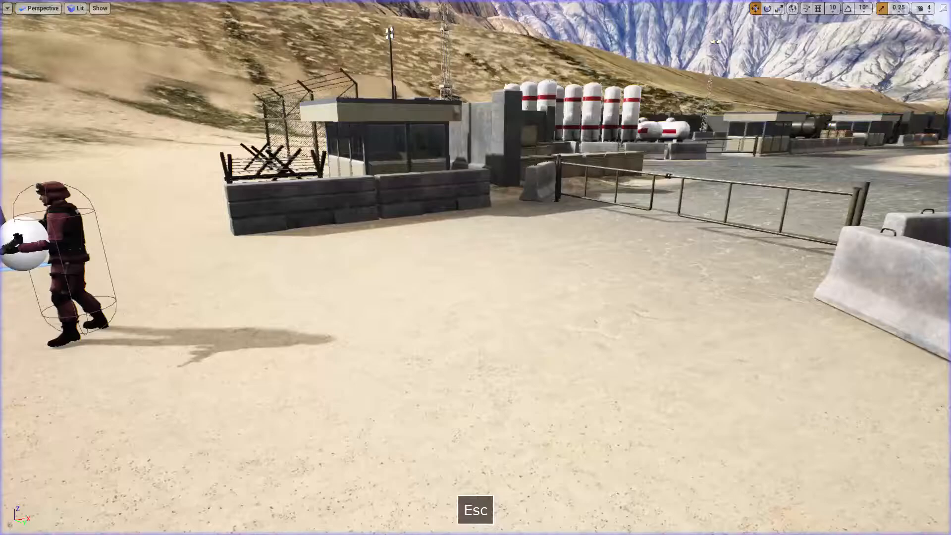
{"action": "key", "text": "Escape"}
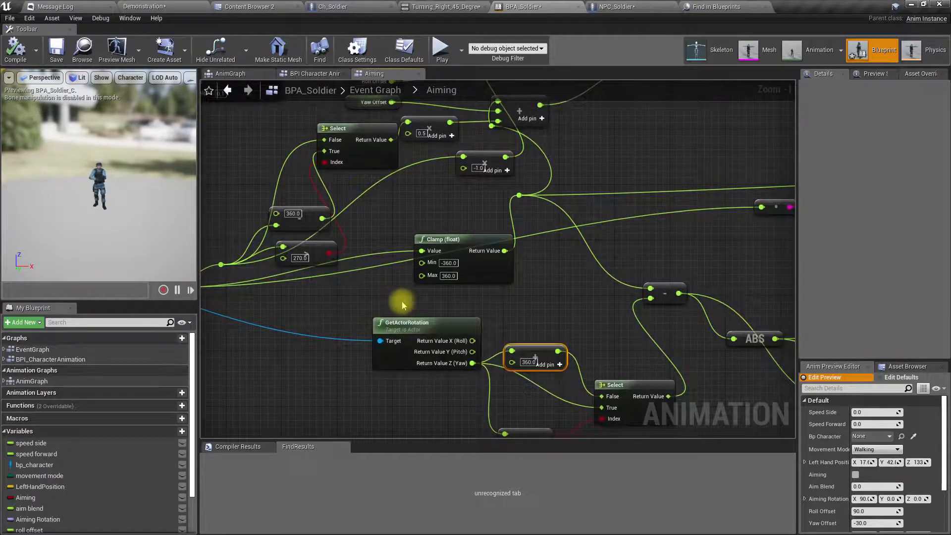
{"action": "mouse_move", "coordinate": [519, 301]}
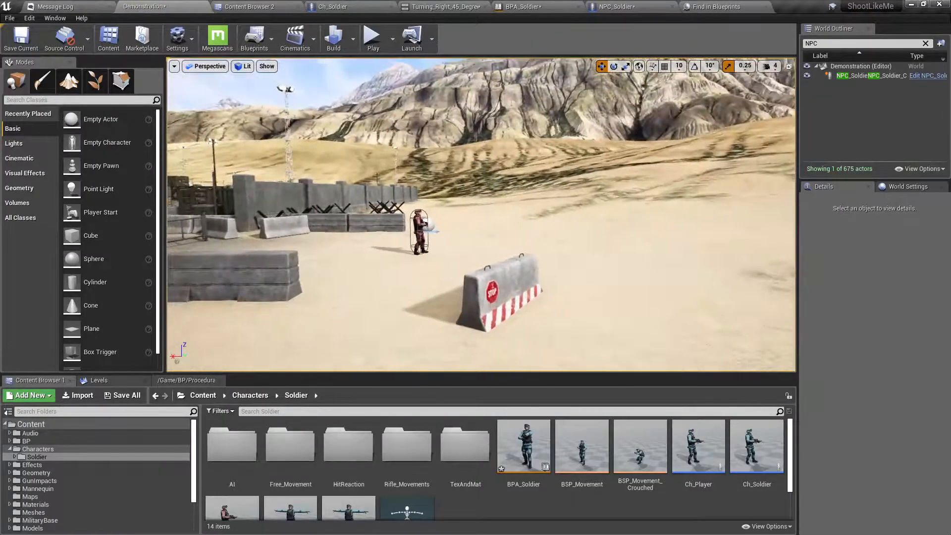
Simulate the level with Alt+P to watch the NPC soldier turn.
{"action": "key", "text": "Alt+P"}
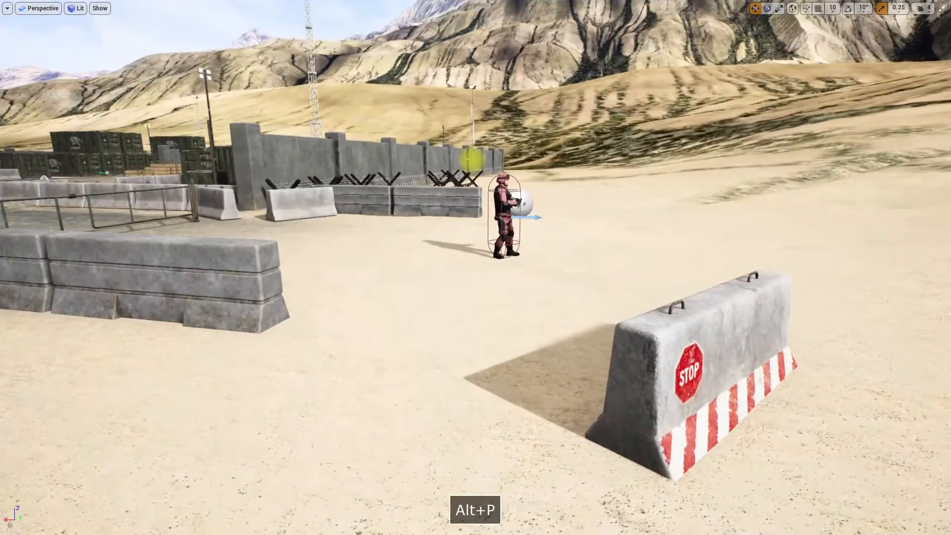
{"action": "key", "text": "Alt+p"}
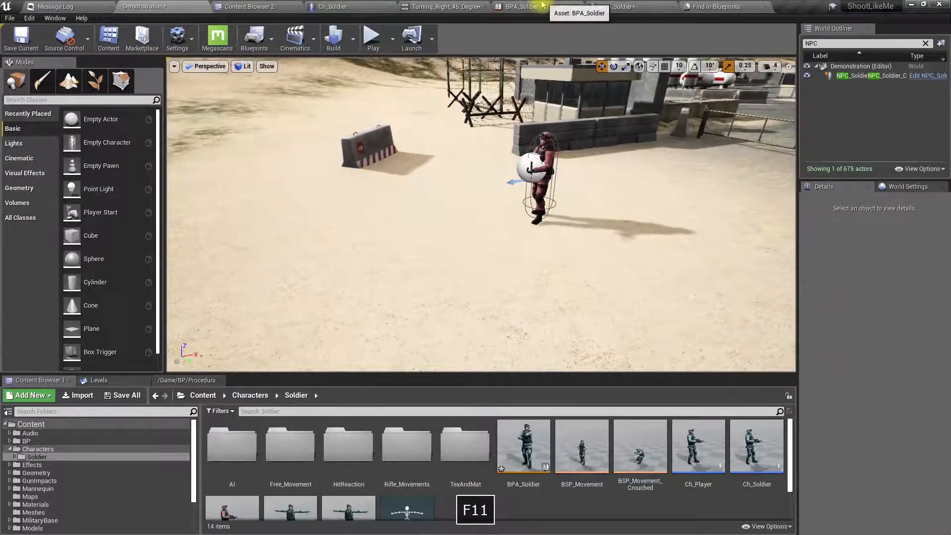
In BPA_Soldier, wire the actor yaw into the + 360 add node.
{"action": "left_click", "coordinate": [520, 6]}
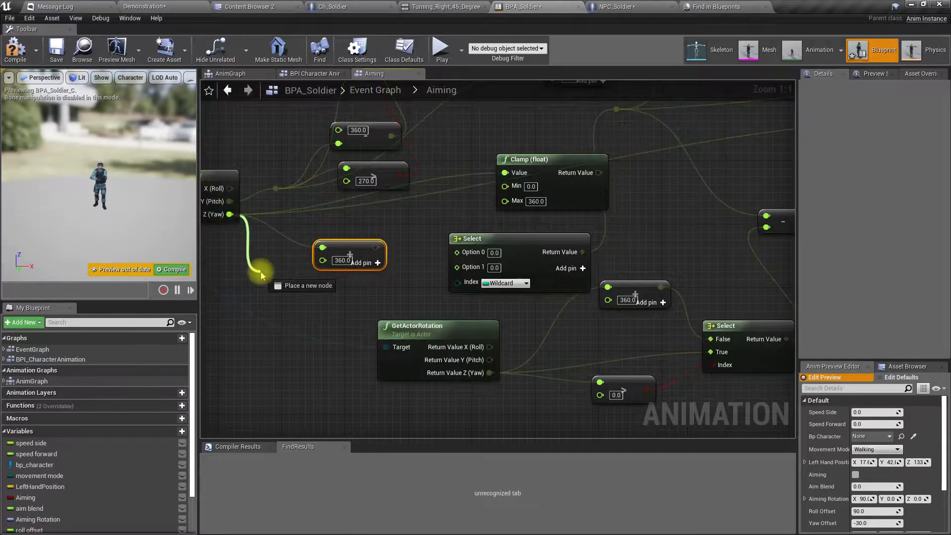
{"action": "left_click", "coordinate": [261, 273]}
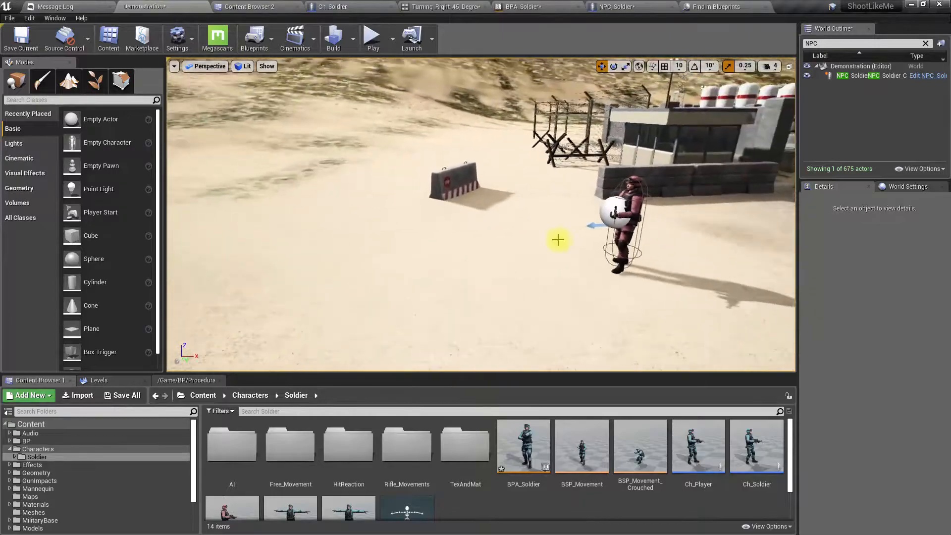
Run a full-screen play test of the NPC aiming at the player, then stop.
{"action": "key", "text": "F11"}
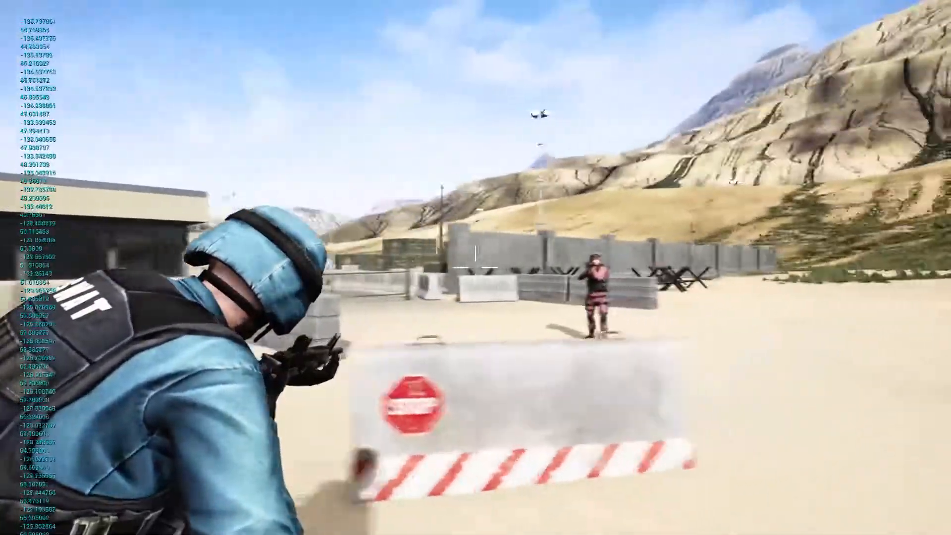
{"action": "mouse_move", "coordinate": [476, 267]}
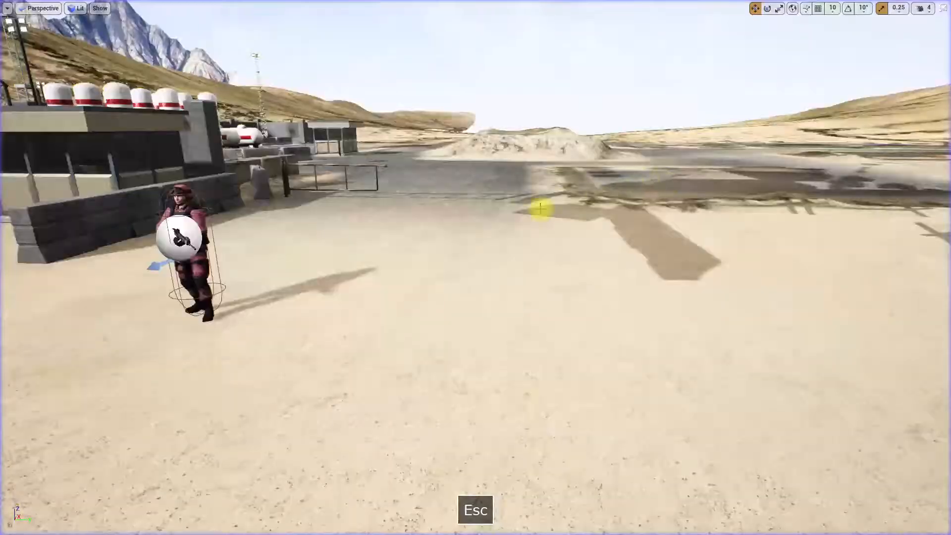
{"action": "key", "text": "F11"}
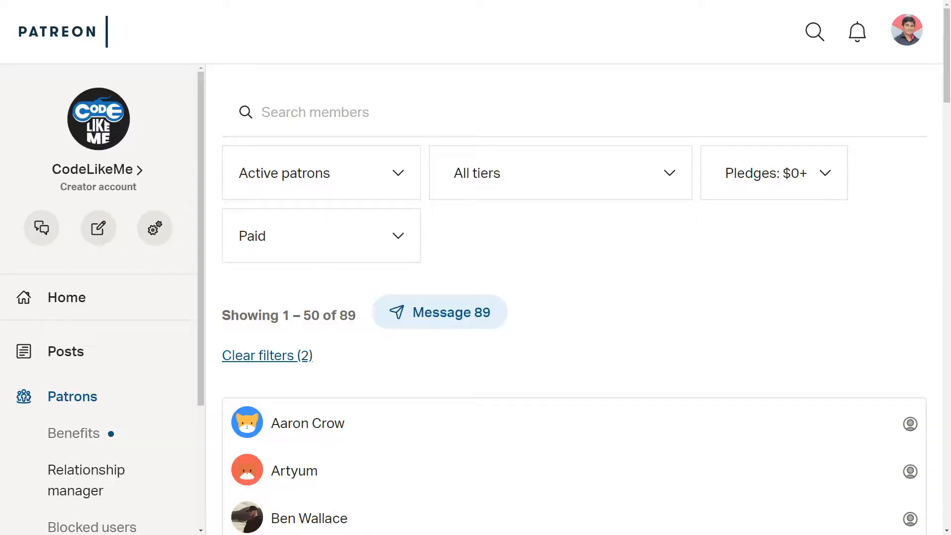
Scroll the patrons list, go to page 2, and scroll through members 51–89.
{"action": "scroll", "scroll_direction": "down", "scroll_amount": 3}
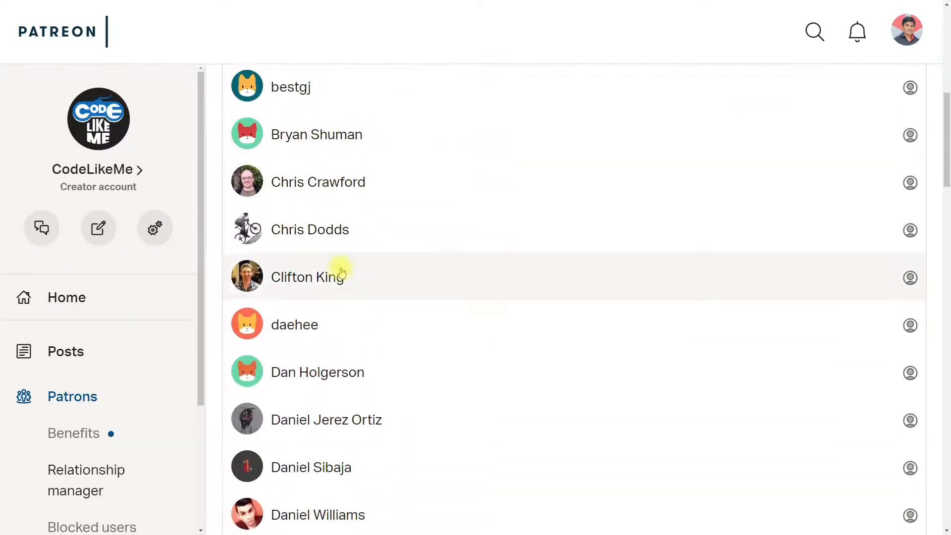
{"action": "scroll", "scroll_direction": "down", "scroll_amount": 3}
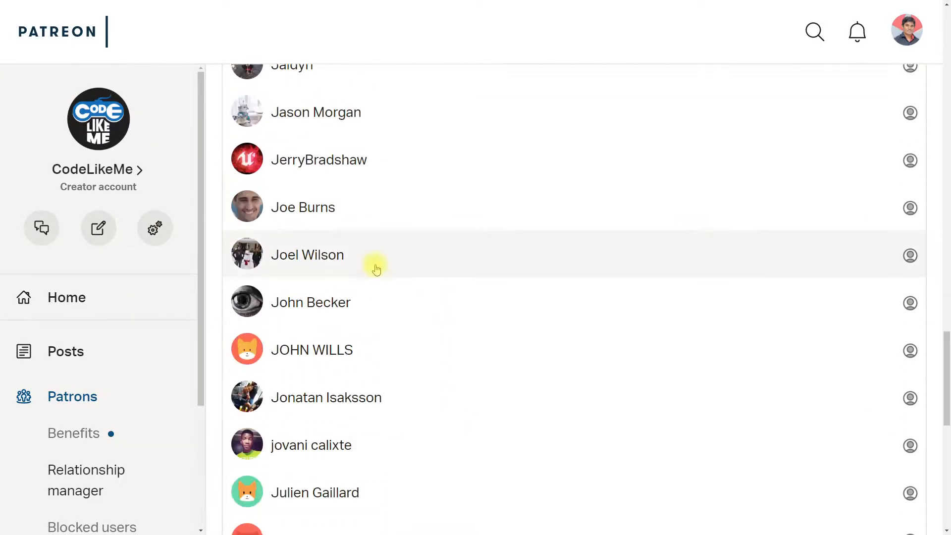
{"action": "left_click", "coordinate": [595, 462]}
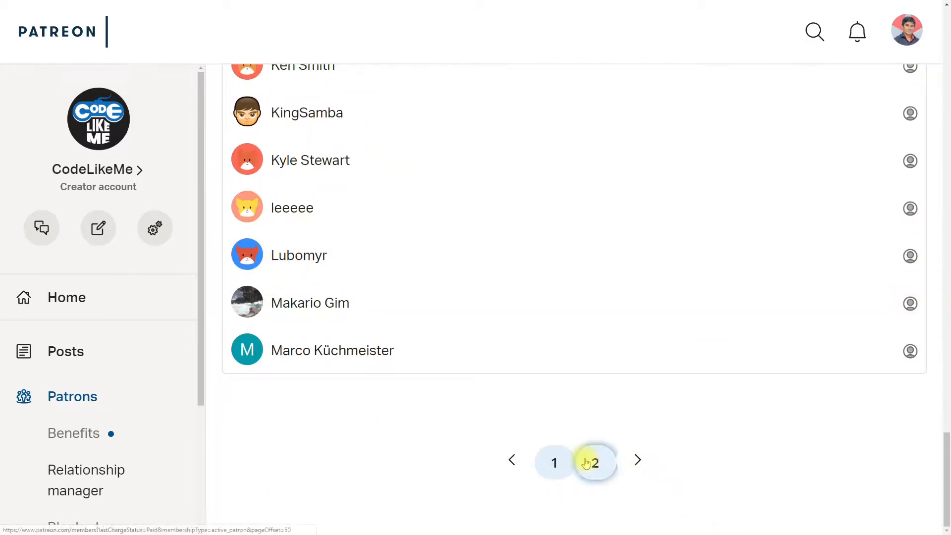
{"action": "left_click", "coordinate": [596, 462]}
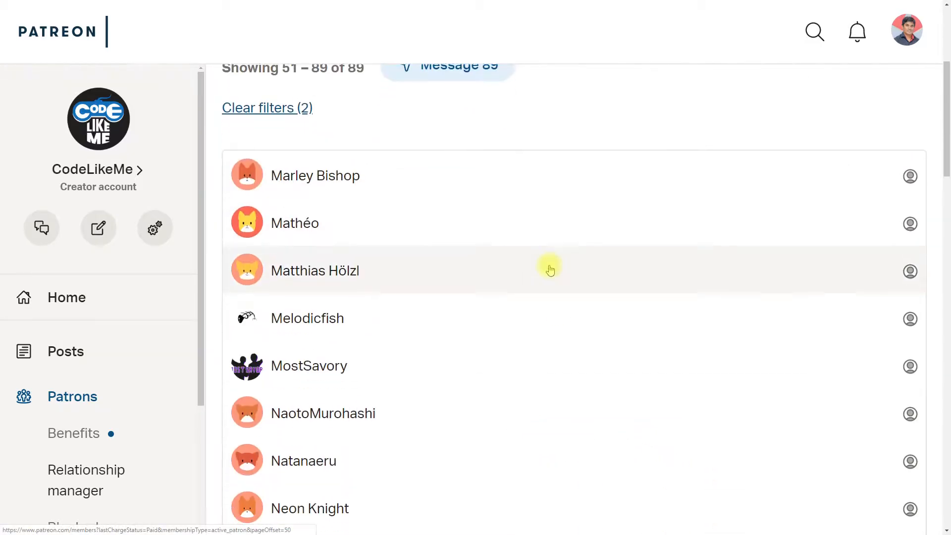
{"action": "scroll", "scroll_direction": "down", "scroll_amount": 3}
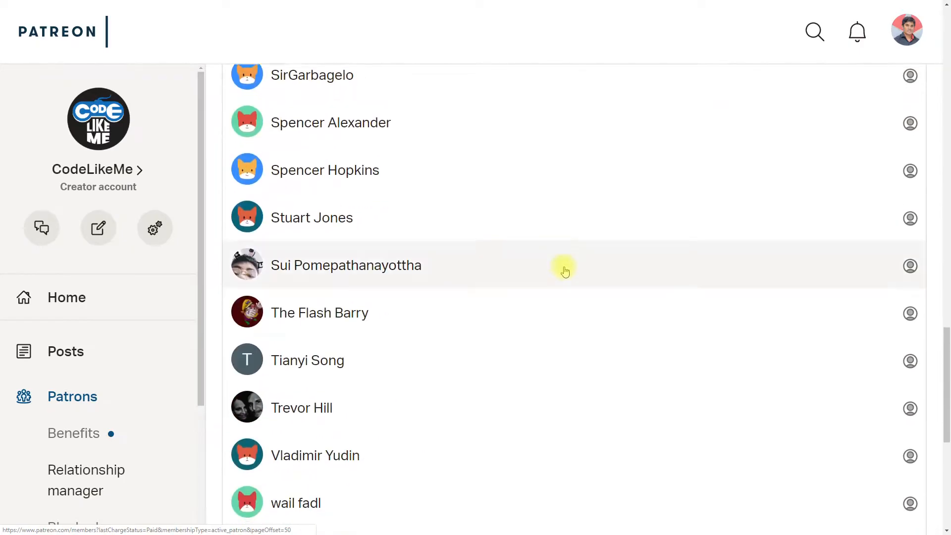
{"action": "scroll", "scroll_direction": "down", "scroll_amount": 3}
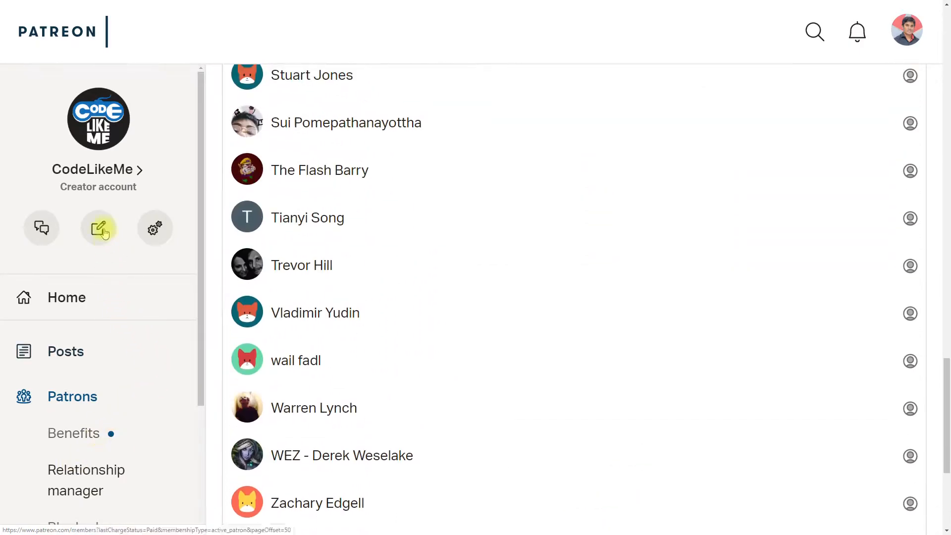
{"action": "mouse_move", "coordinate": [92, 169]}
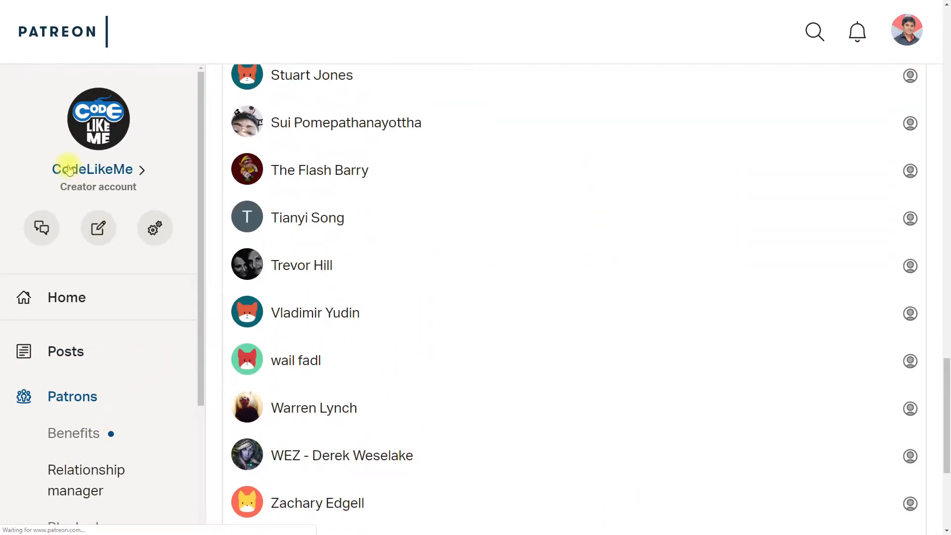
Reset zoom, go full screen, and scroll through CodeLikeMe's latest tutorial posts.
{"action": "key", "text": "ctrl+0"}
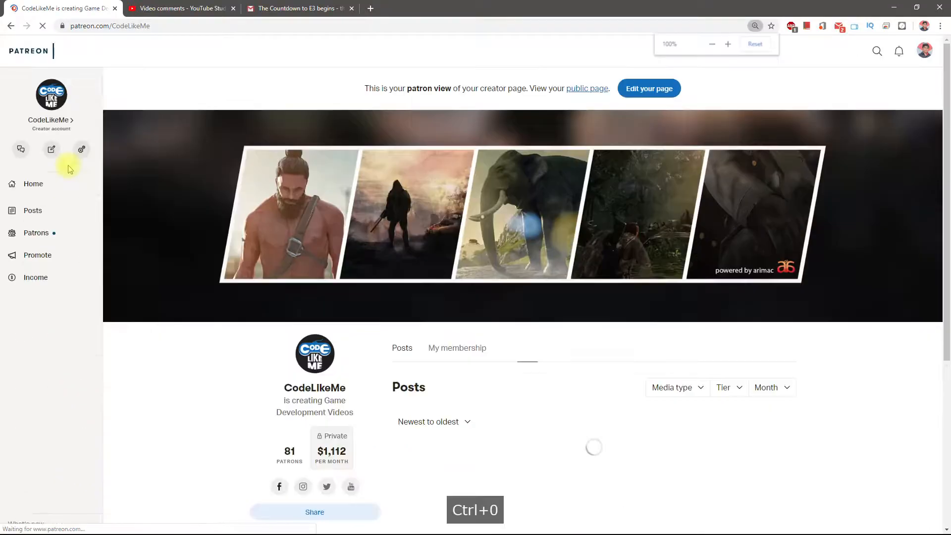
{"action": "key", "text": "f11"}
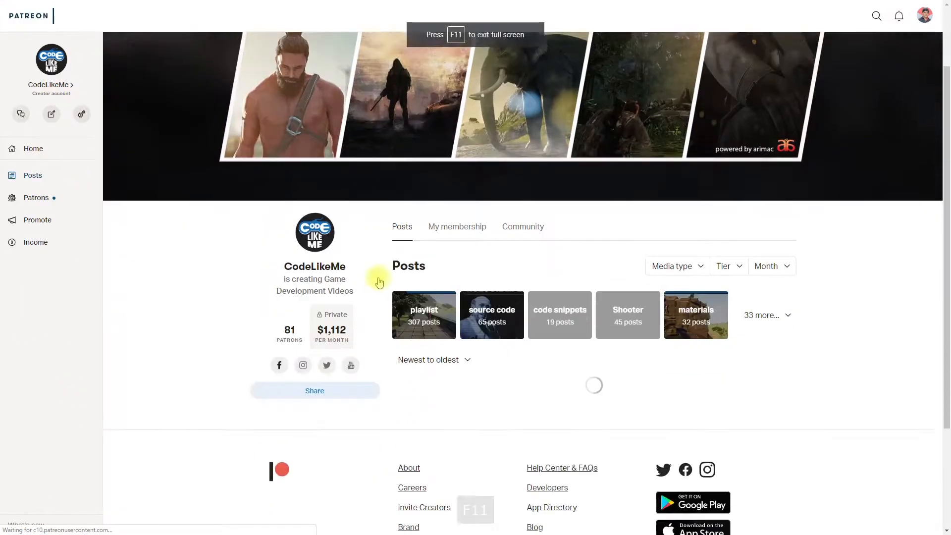
{"action": "scroll", "scroll_direction": "down", "scroll_amount": 3}
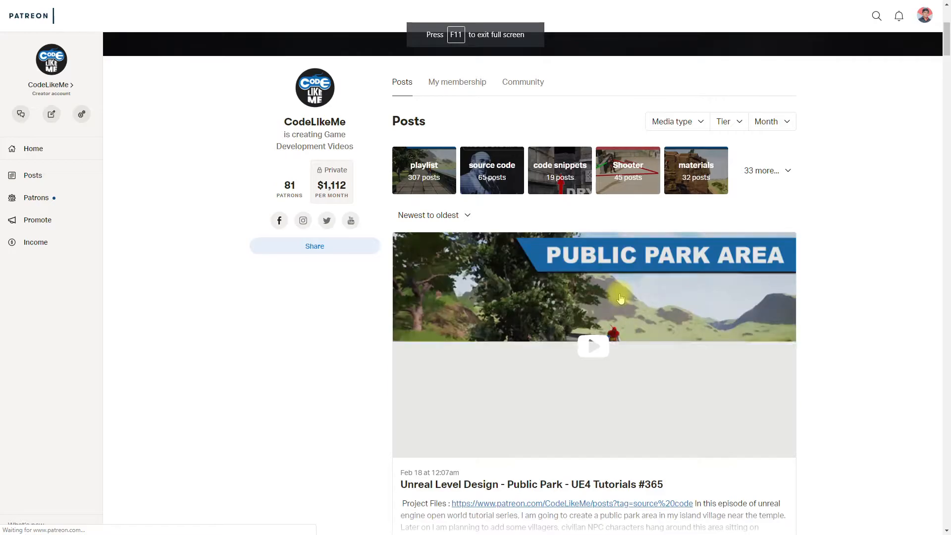
{"action": "scroll", "scroll_direction": "down", "scroll_amount": 3}
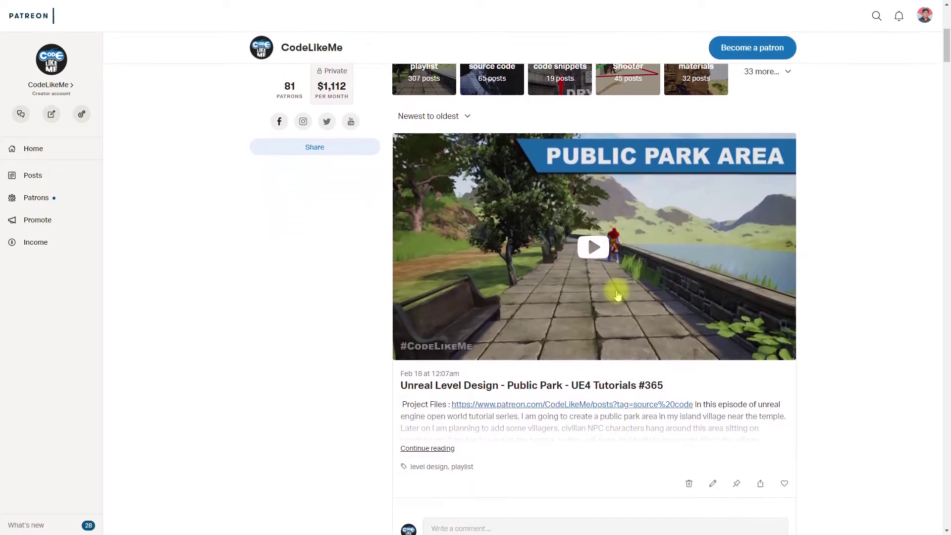
{"action": "scroll", "scroll_direction": "down", "scroll_amount": 3}
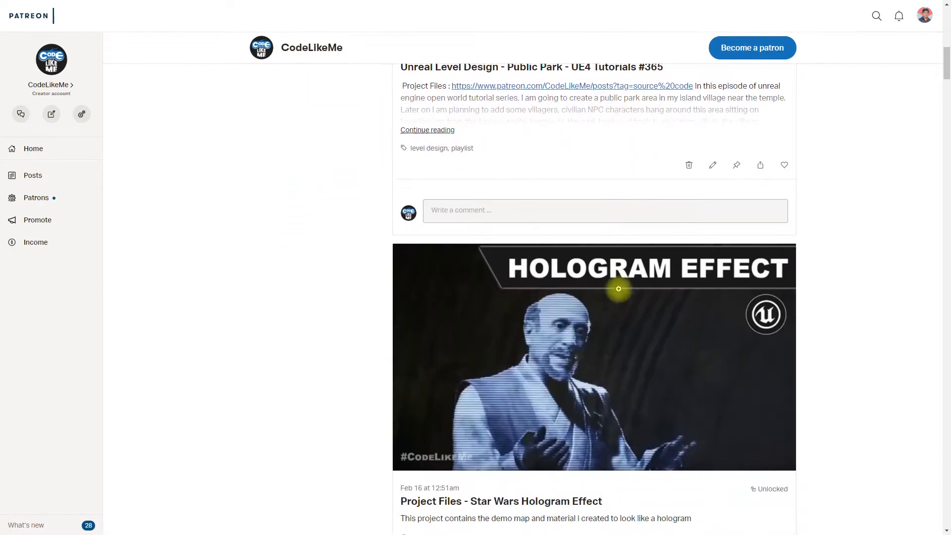
{"action": "scroll", "scroll_direction": "down", "scroll_amount": 3}
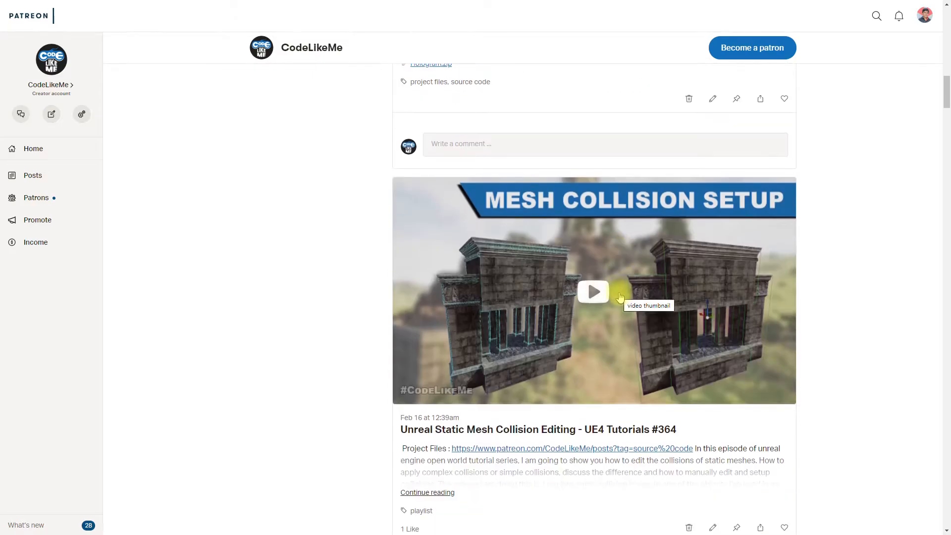
{"action": "scroll", "scroll_direction": "up", "scroll_amount": 3}
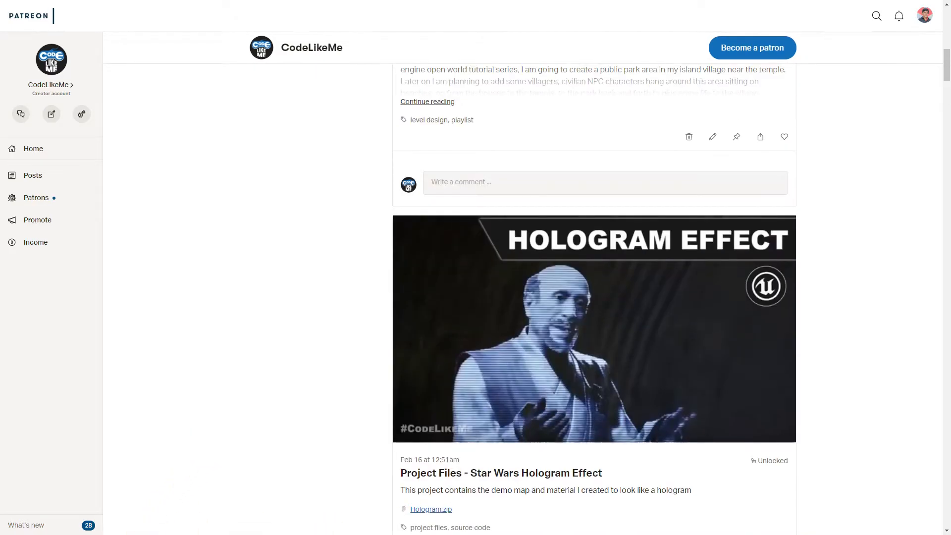
{"action": "scroll", "scroll_direction": "up", "scroll_amount": 3}
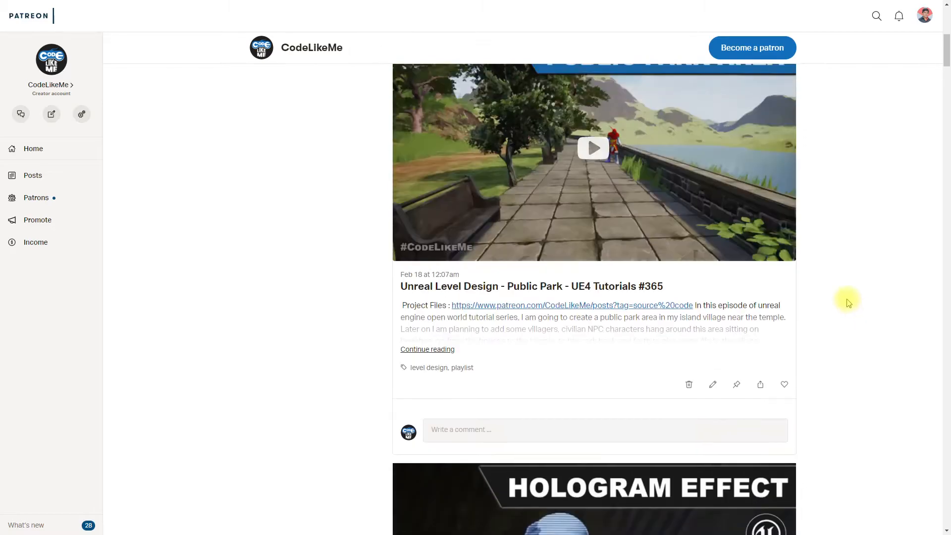
{"action": "left_click", "coordinate": [310, 48]}
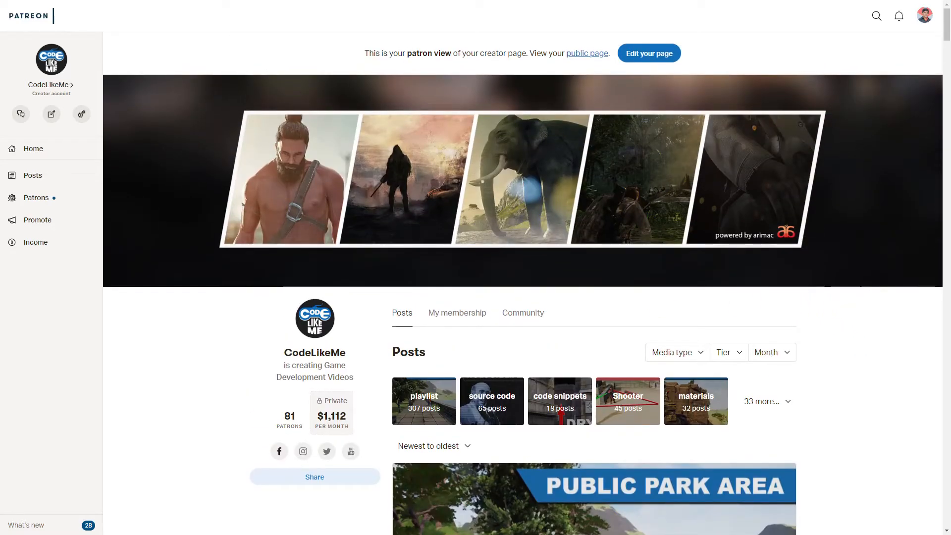